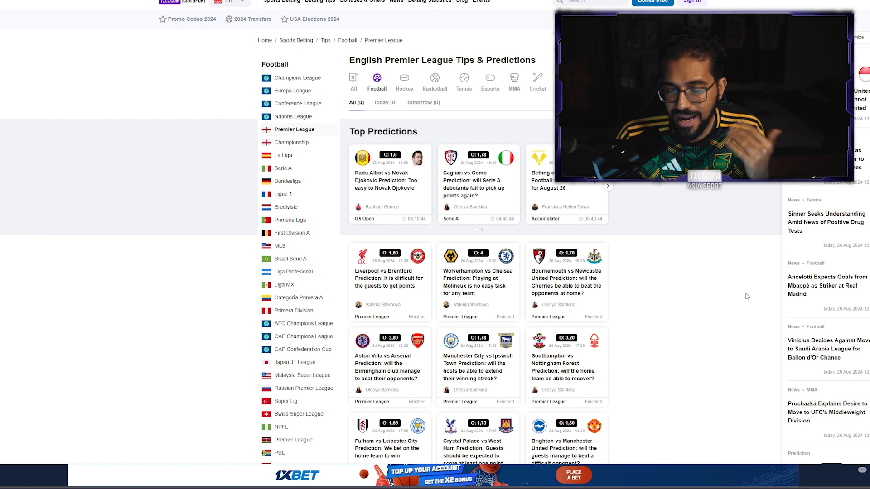
Open the La Liga tips and predictions page from the Betting Tips menu.
scroll(down, 3)
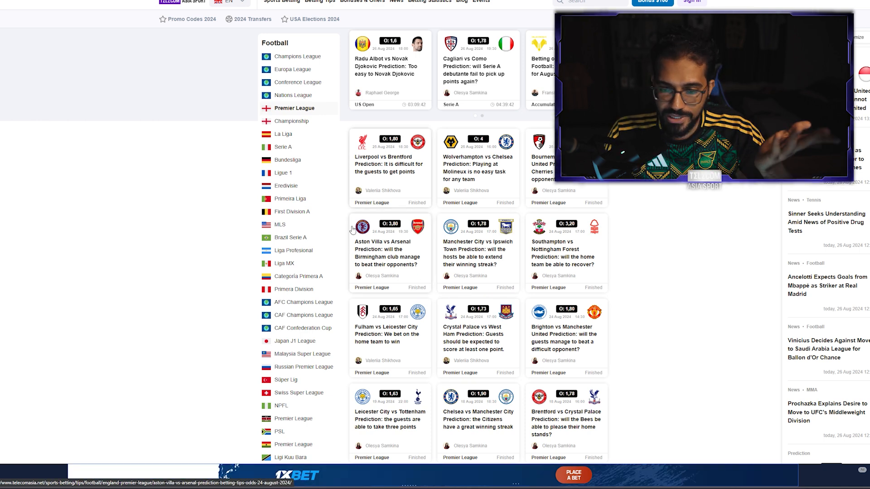
scroll(down, 3)
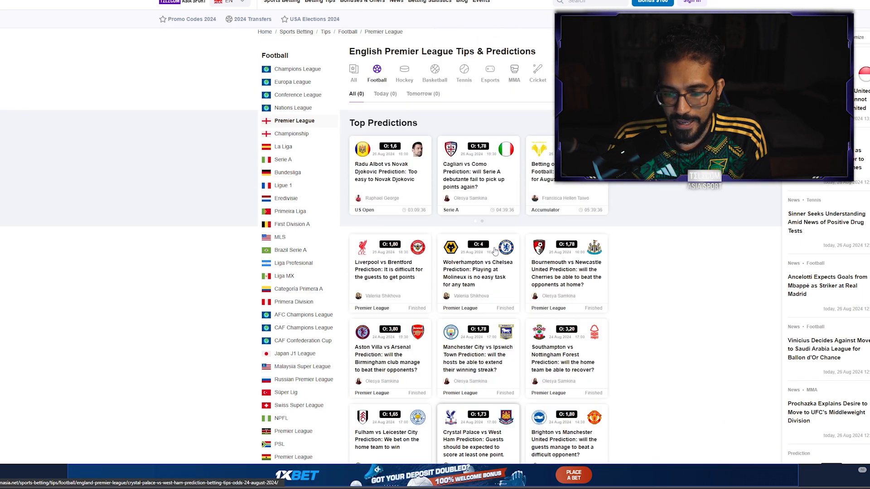
click(319, 2)
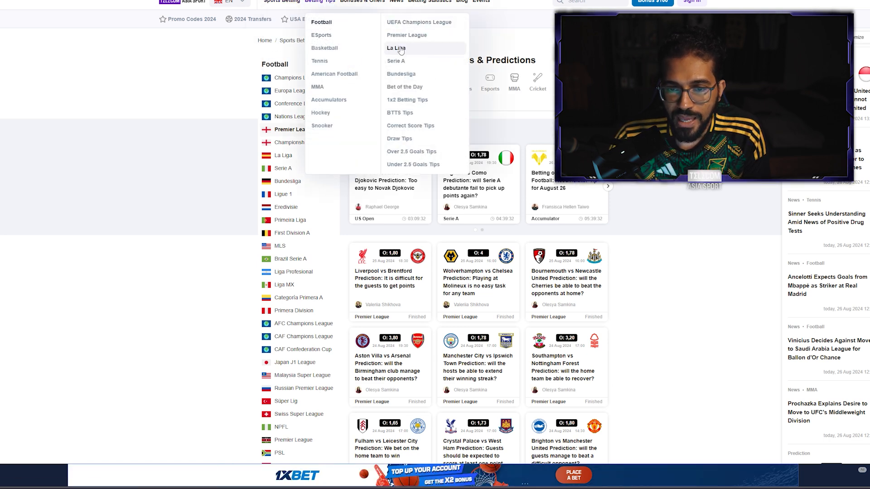
click(396, 47)
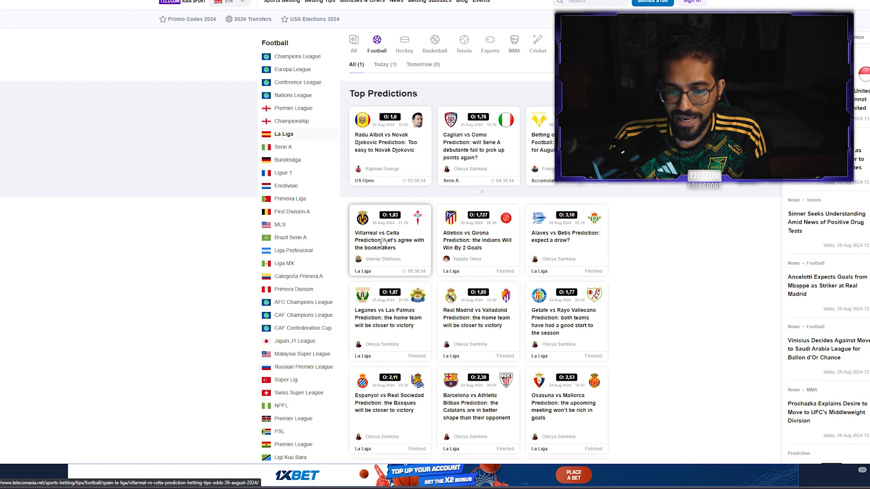
Scroll through the La Liga match predictions, then reload the La Liga tips page.
scroll(down, 3)
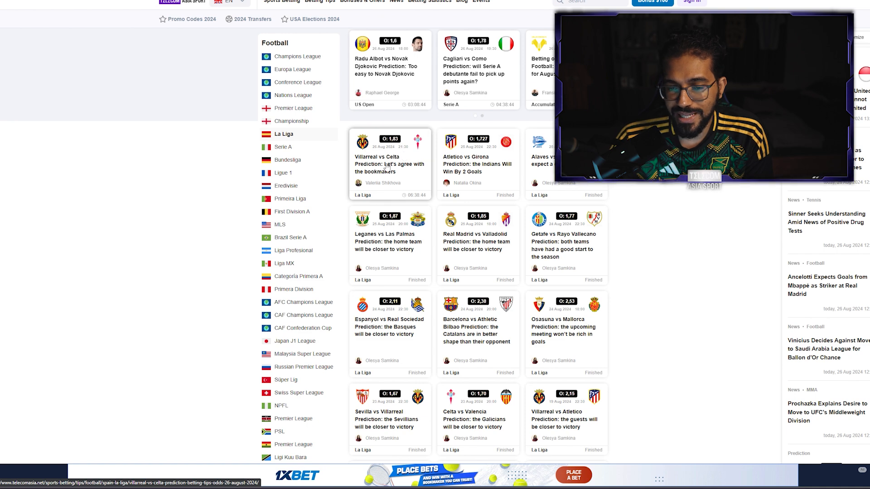
scroll(down, 3)
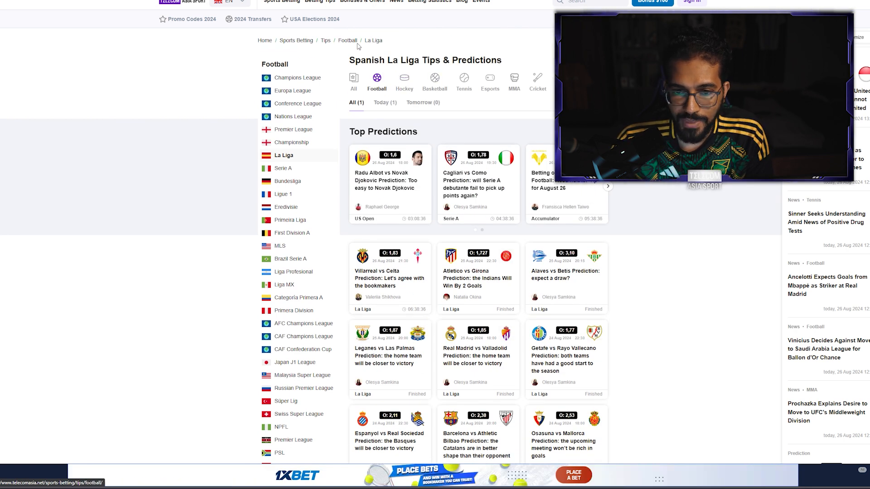
click(320, 1)
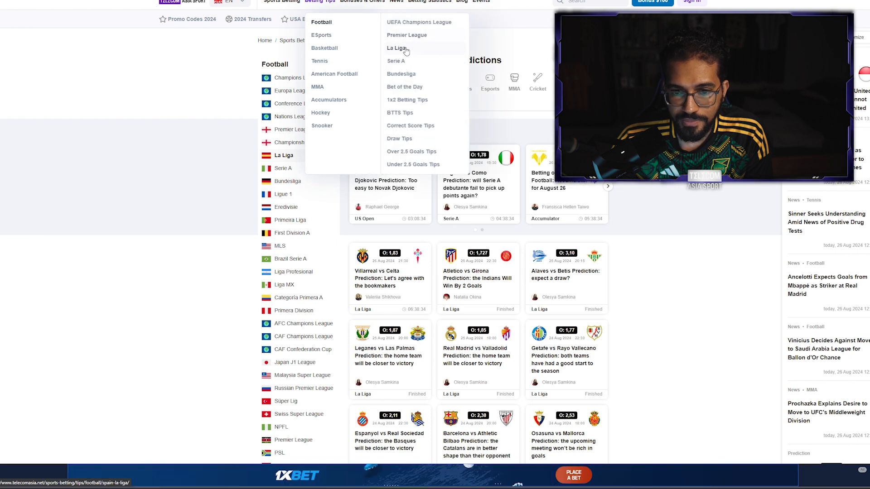
click(395, 48)
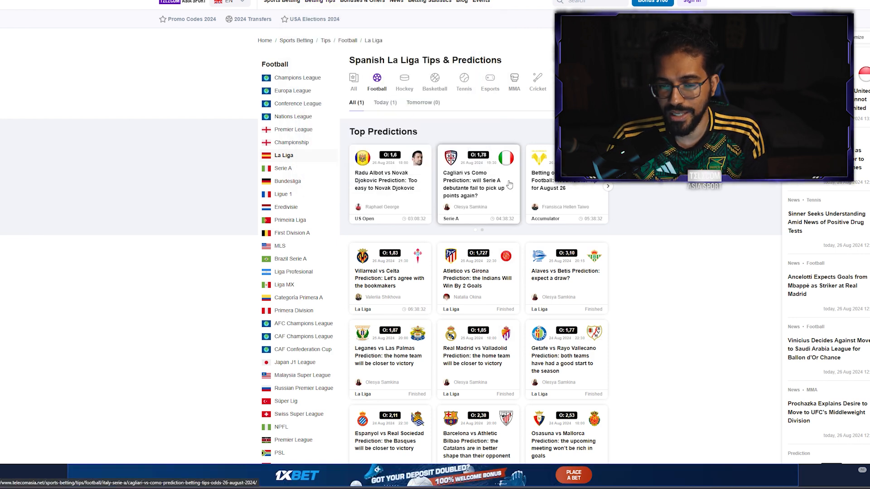
Visit the Bundesliga tips page, then move on to the Serie A tips page.
click(289, 181)
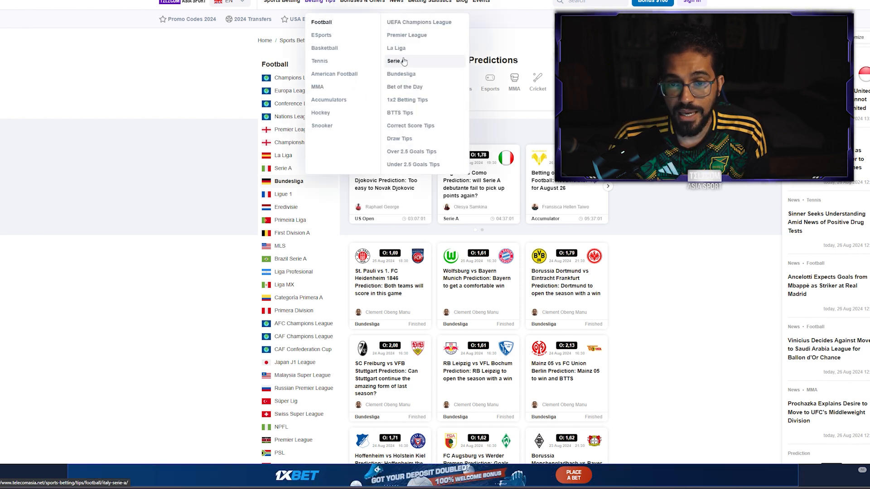
click(394, 60)
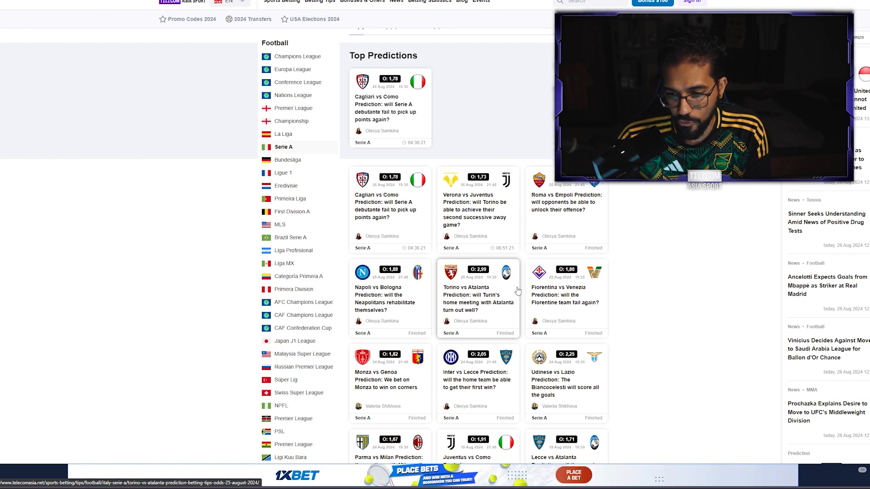
Read the Torino vs Atalanta and Inter vs Lecce previews, then scroll to older Serie A cards.
click(479, 381)
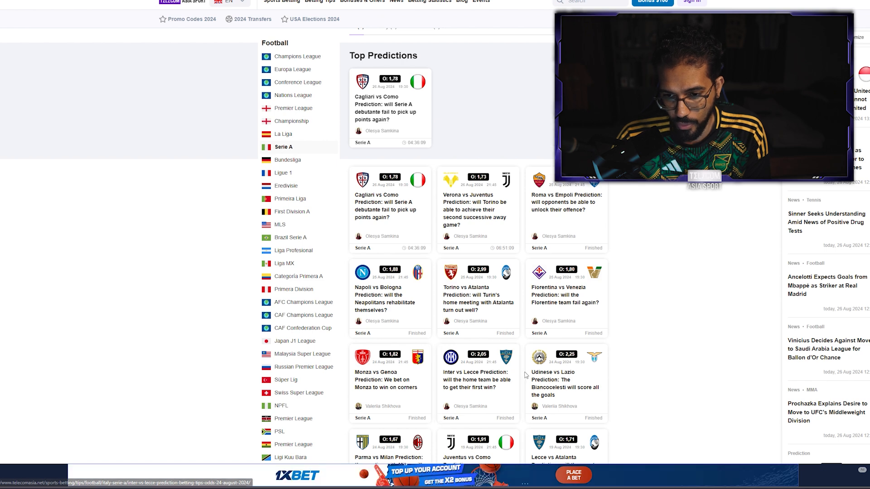
click(565, 202)
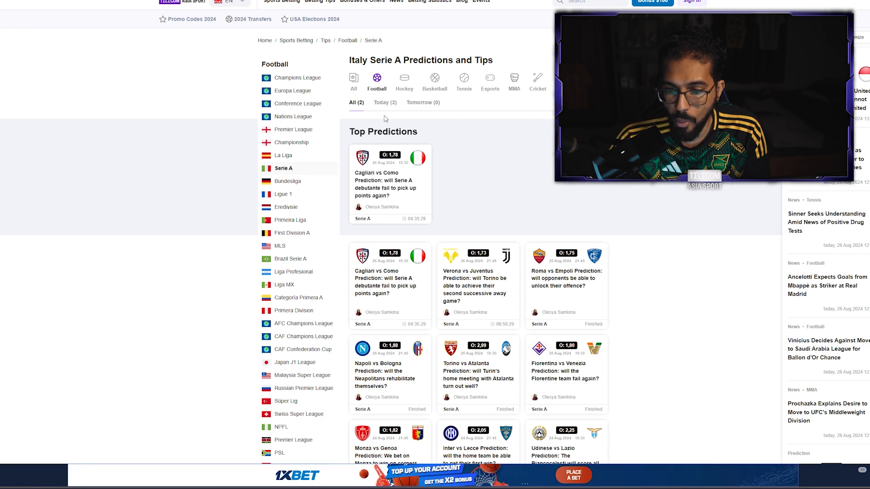
scroll(down, 3)
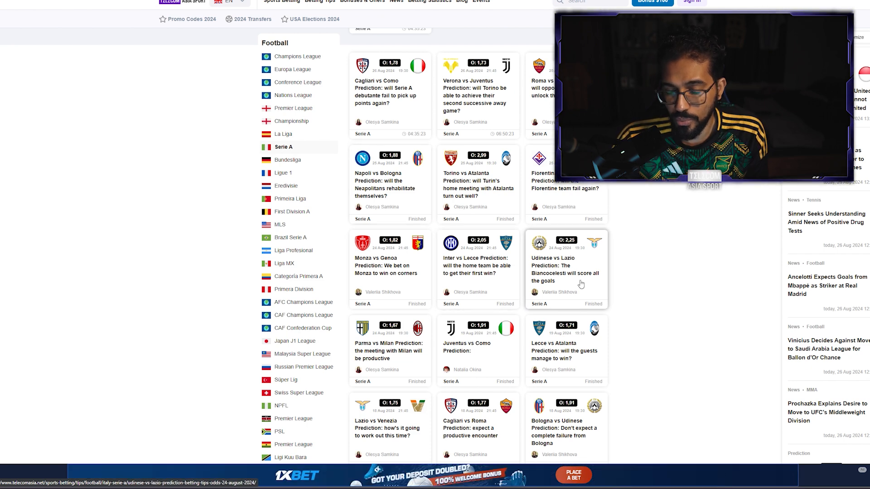
scroll(down, 3)
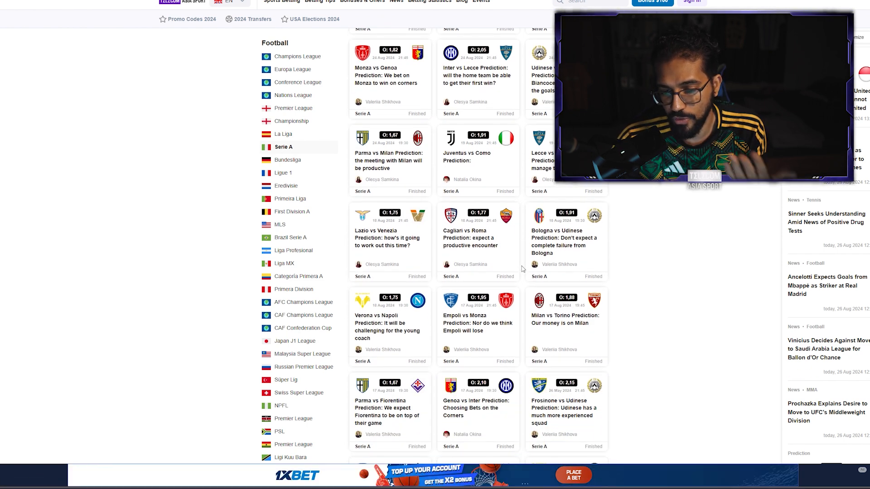
mouse_move(477, 323)
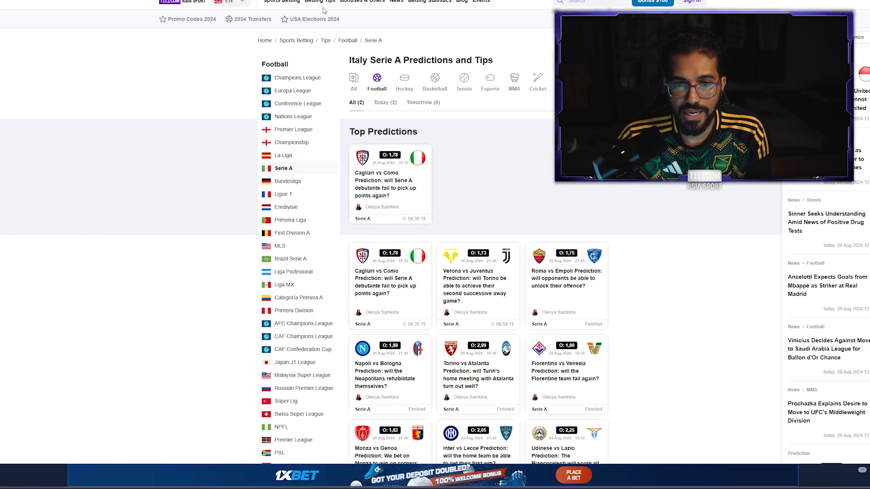
Show the France Ligue 1 predictions, including Marseille vs Reims and PSG vs Montpellier.
click(319, 1)
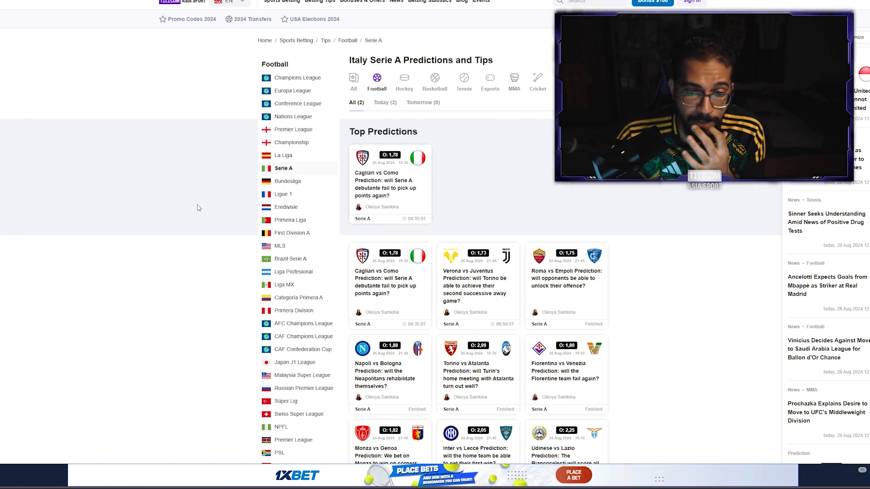
click(283, 193)
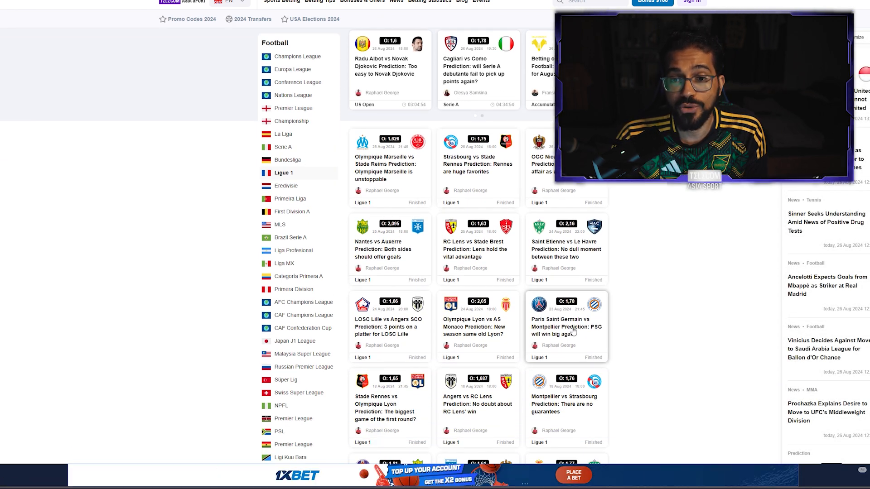
Read the PSG vs Montpellier prediction, then go to the overall Football Predictions & Tips page.
click(565, 326)
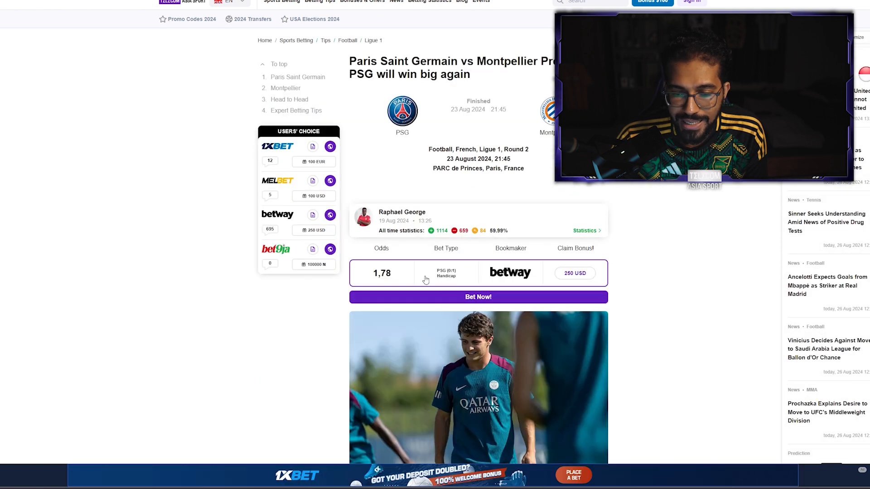
scroll(down, 3)
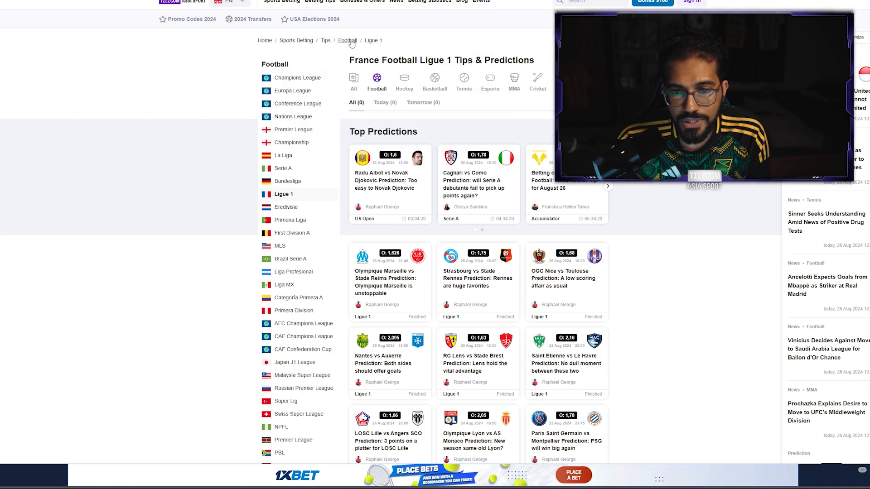
click(347, 39)
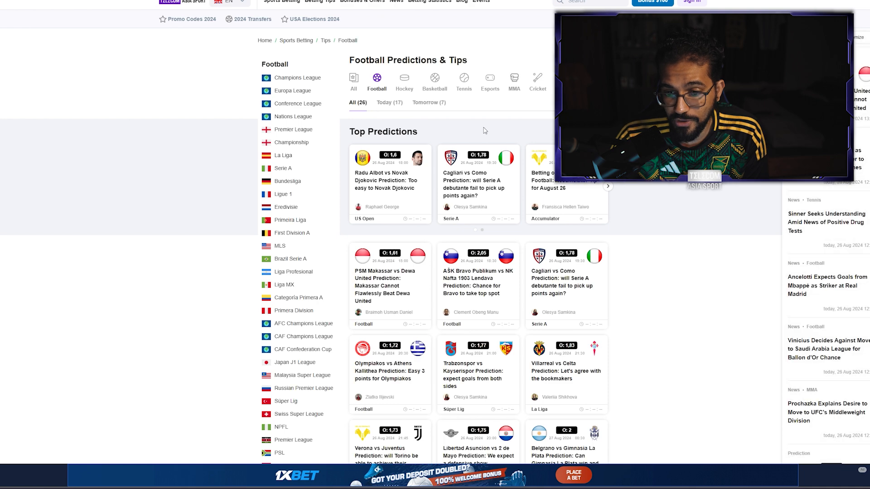